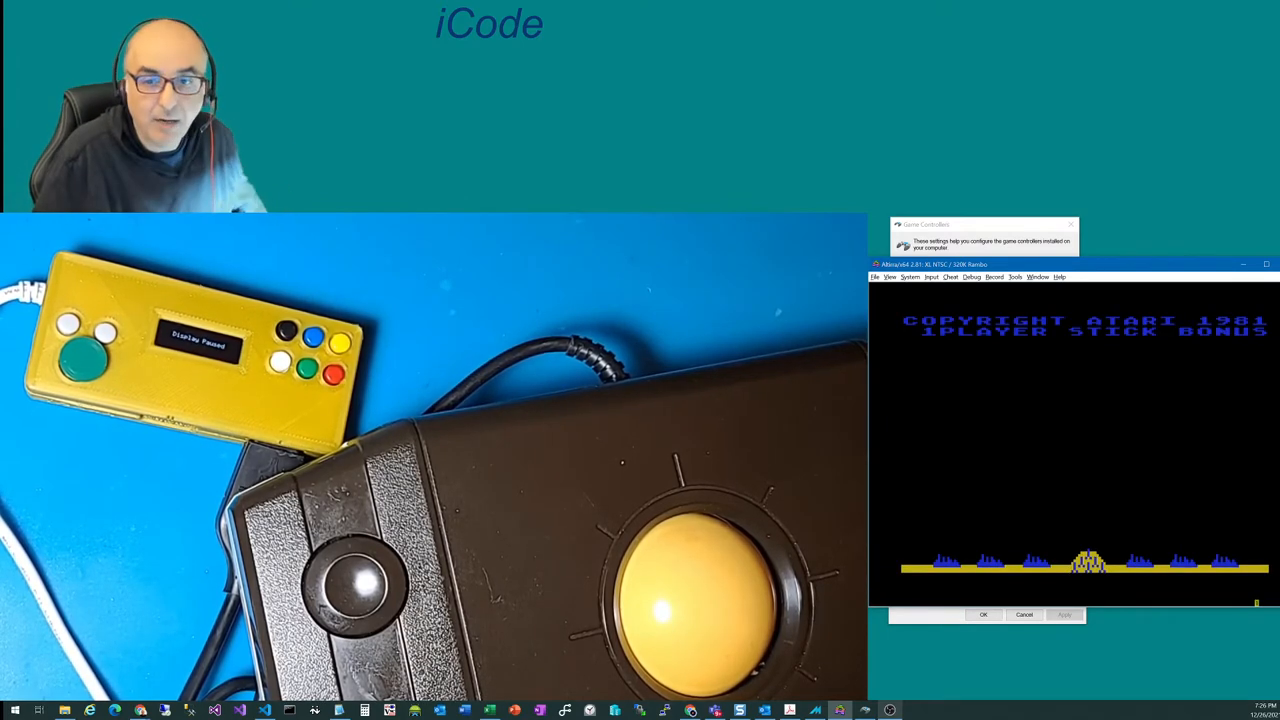
pyautogui.moveTo(1138, 347)
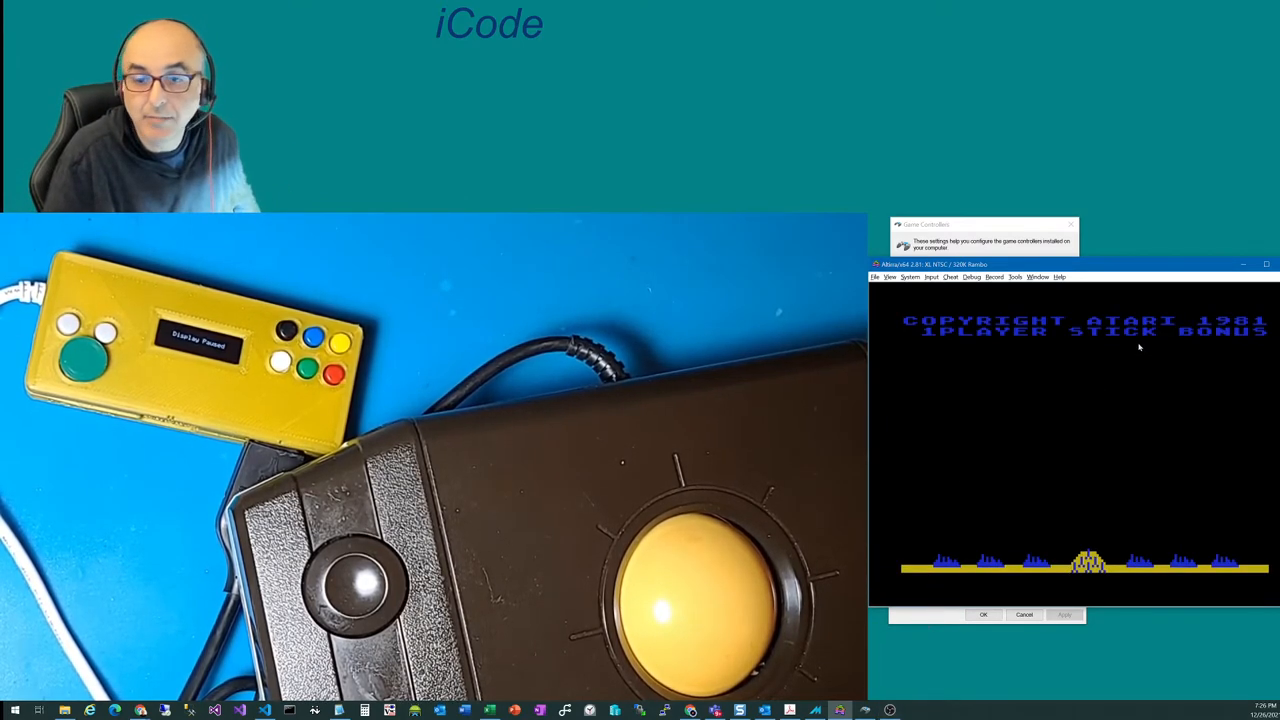